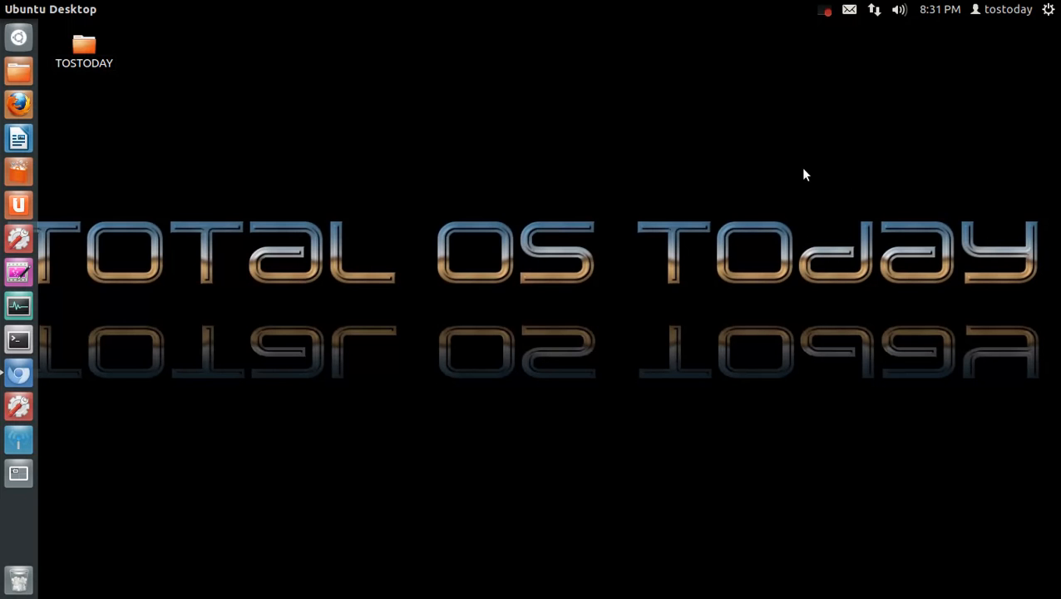
mouse_move(782, 175)
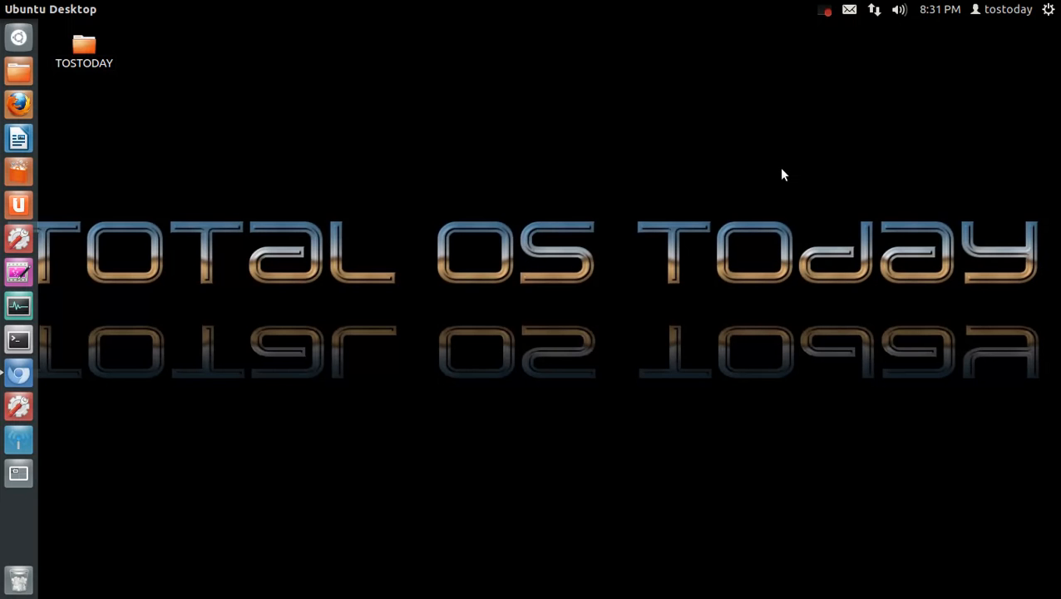
mouse_move(19, 138)
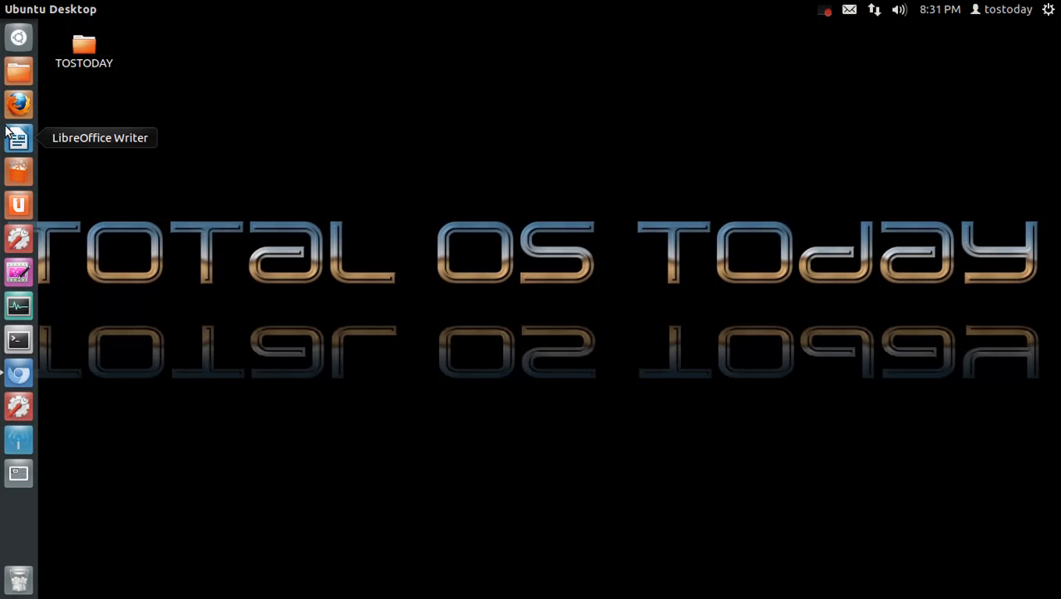
Step: Bring up the Total OS Today channel store and view its empty Merchandise and Tickets sections
left_click(19, 374)
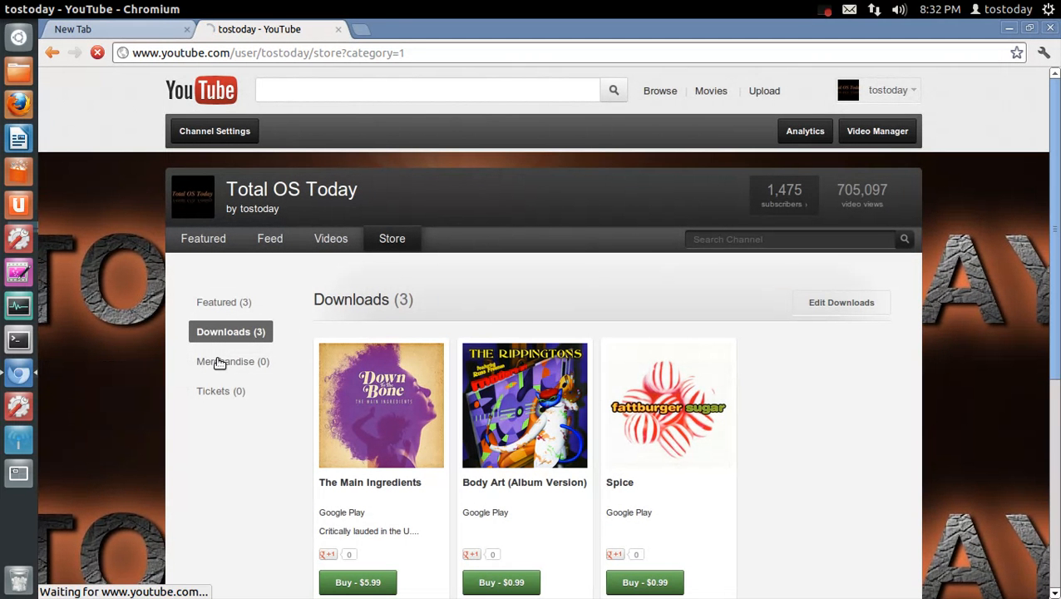
left_click(226, 360)
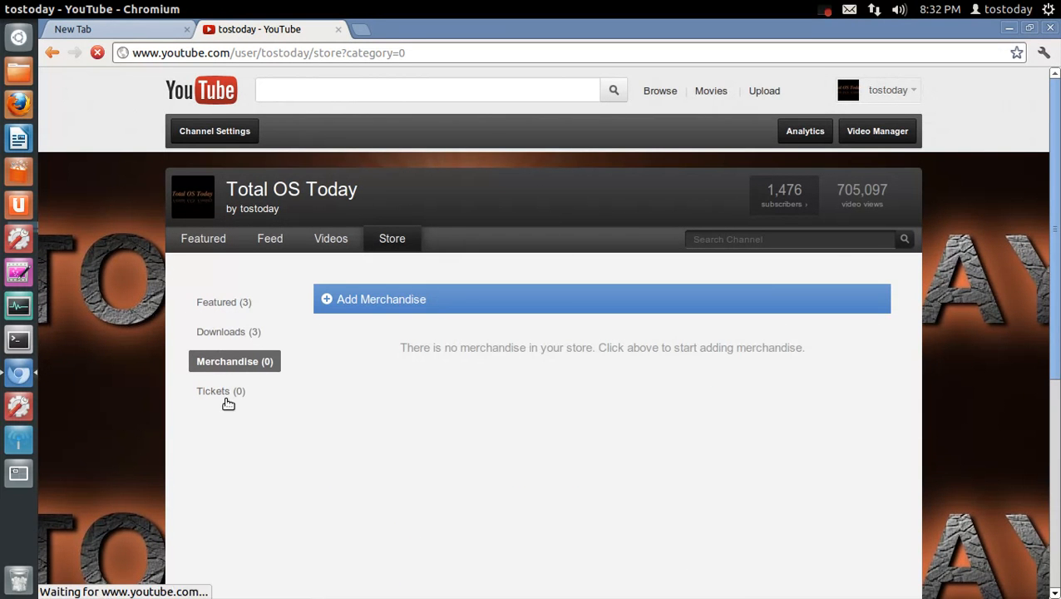
left_click(221, 391)
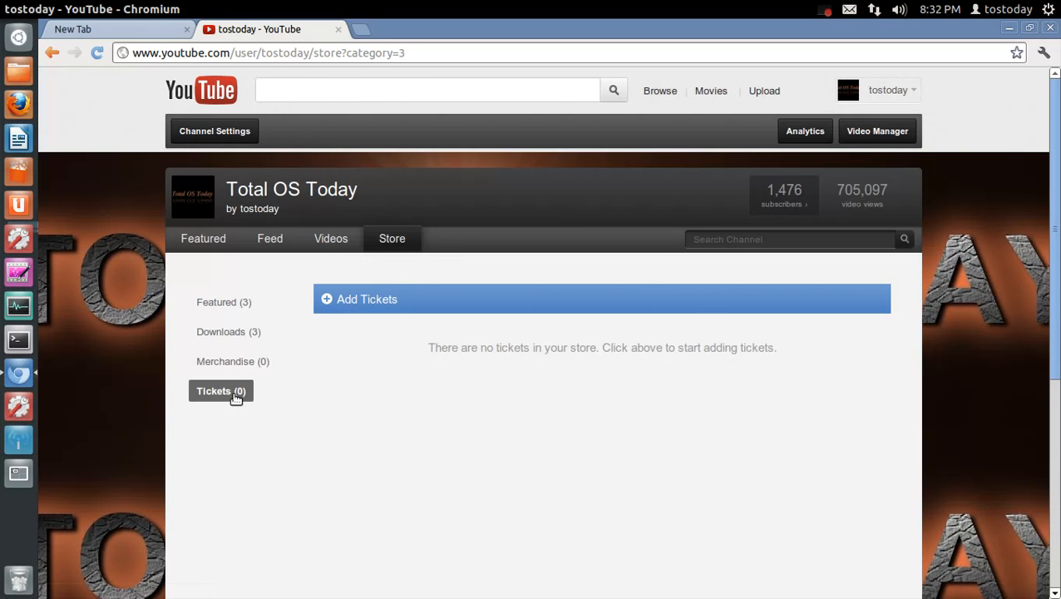
mouse_move(244, 331)
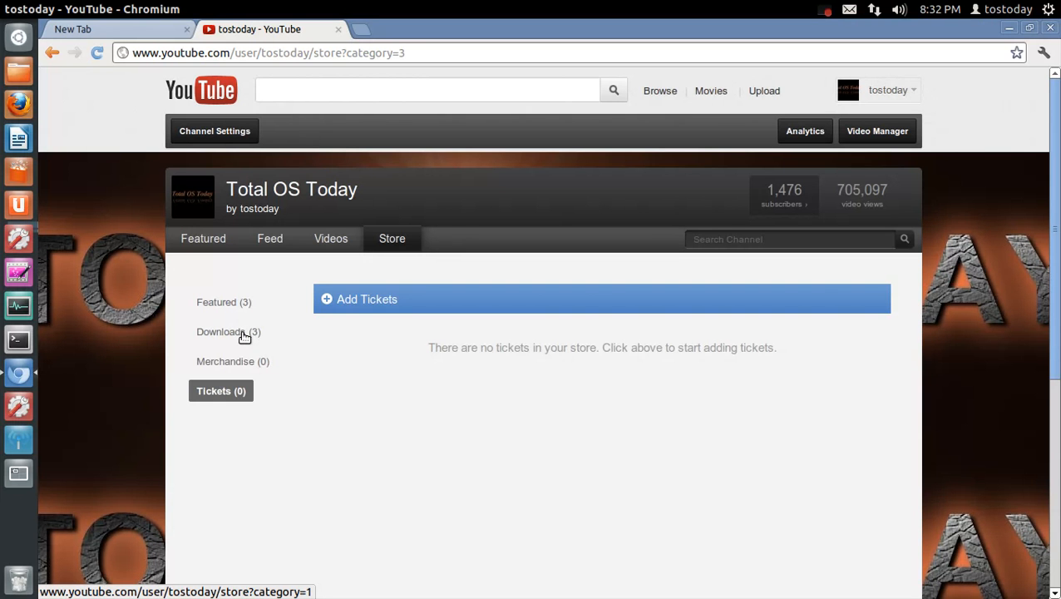
Step: Scroll through the Downloads section's three album cards, then return to Featured listing the same albums
left_click(228, 331)
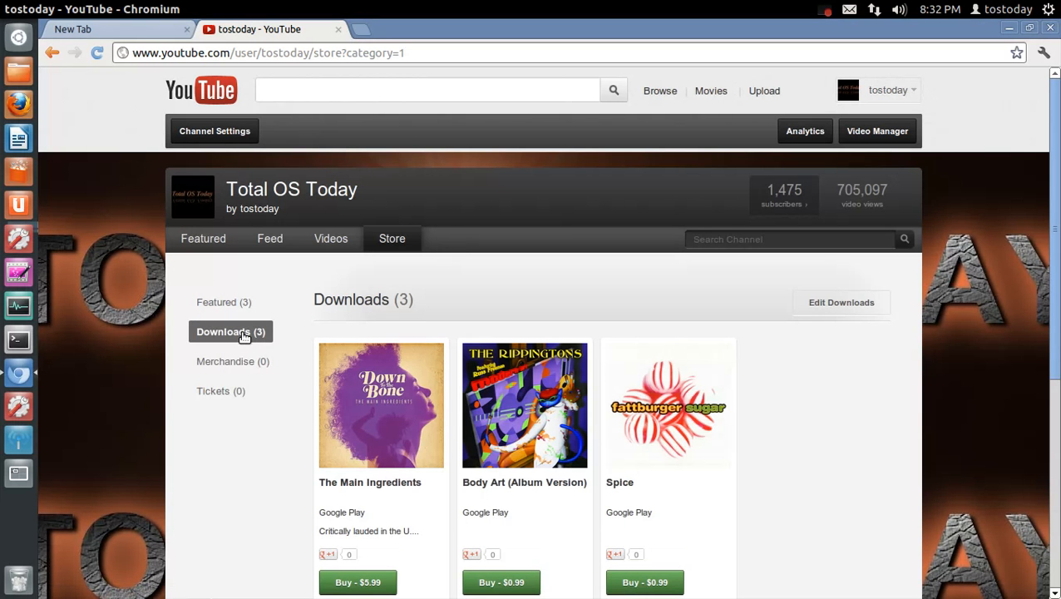
scroll("down", 3)
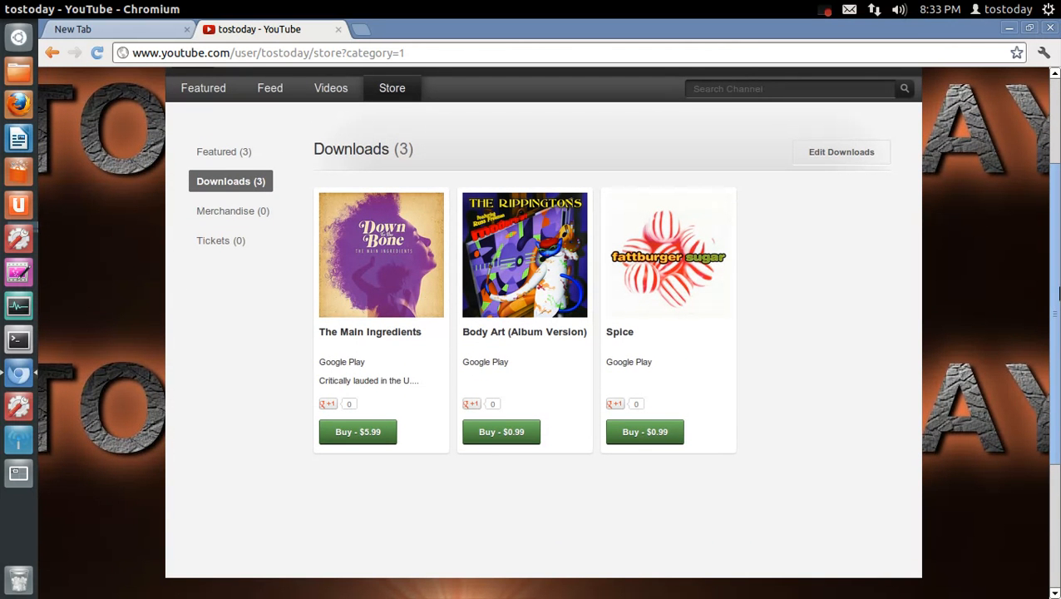
mouse_move(573, 270)
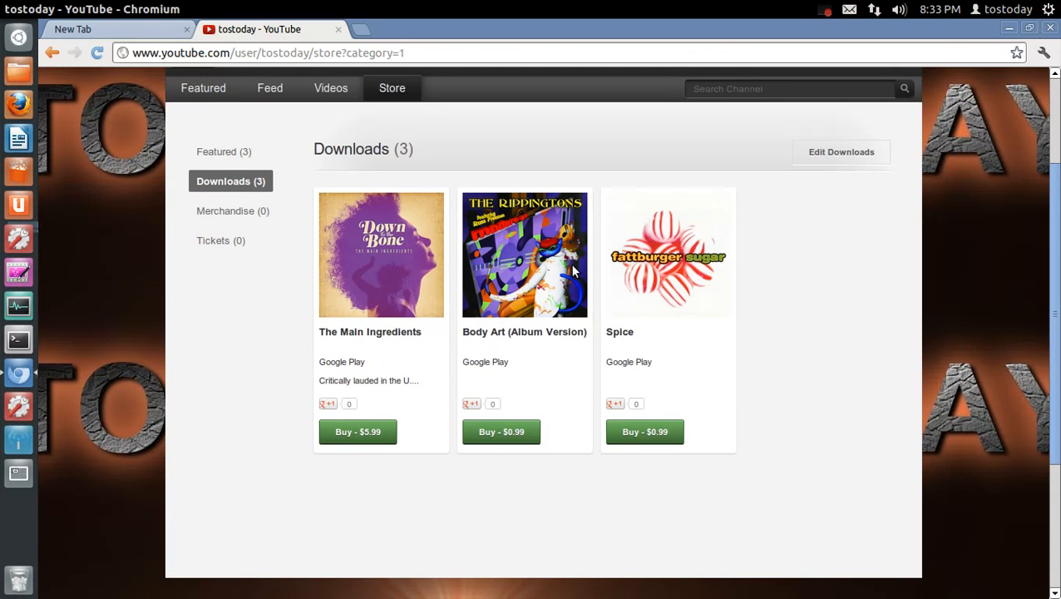
mouse_move(651, 279)
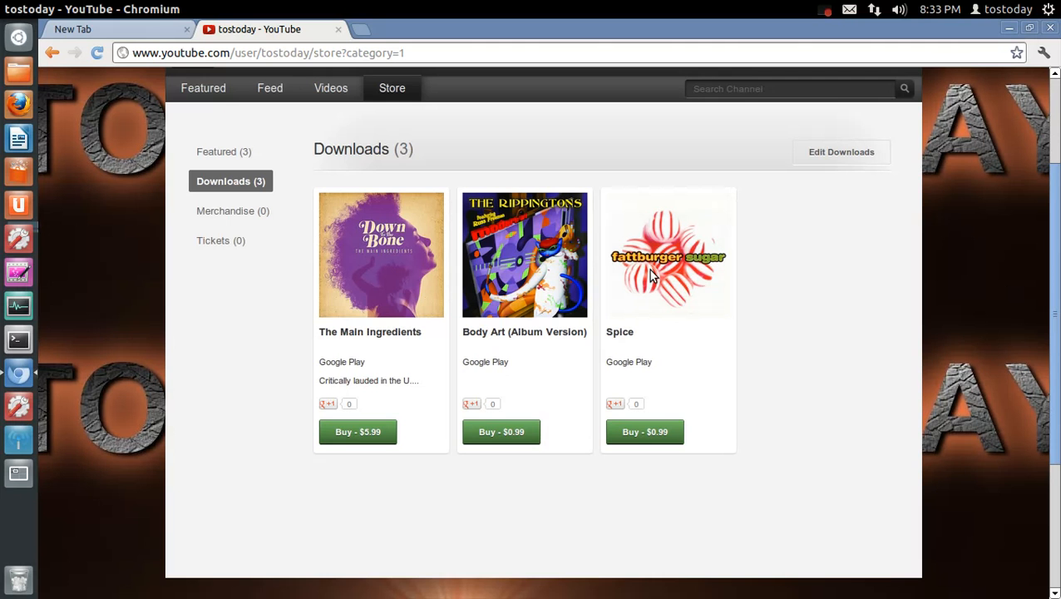
mouse_move(713, 283)
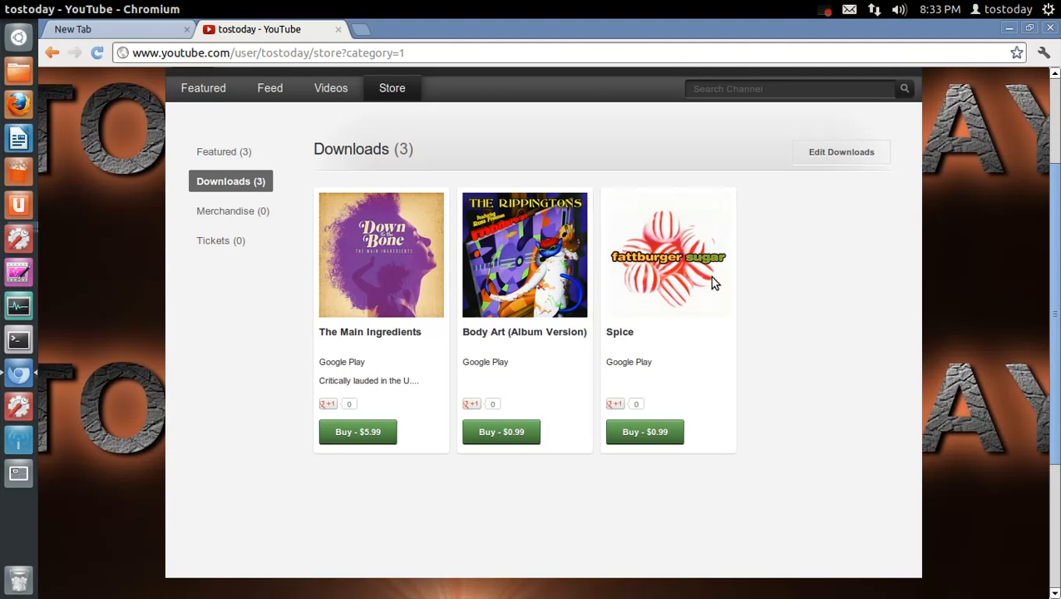
mouse_move(414, 251)
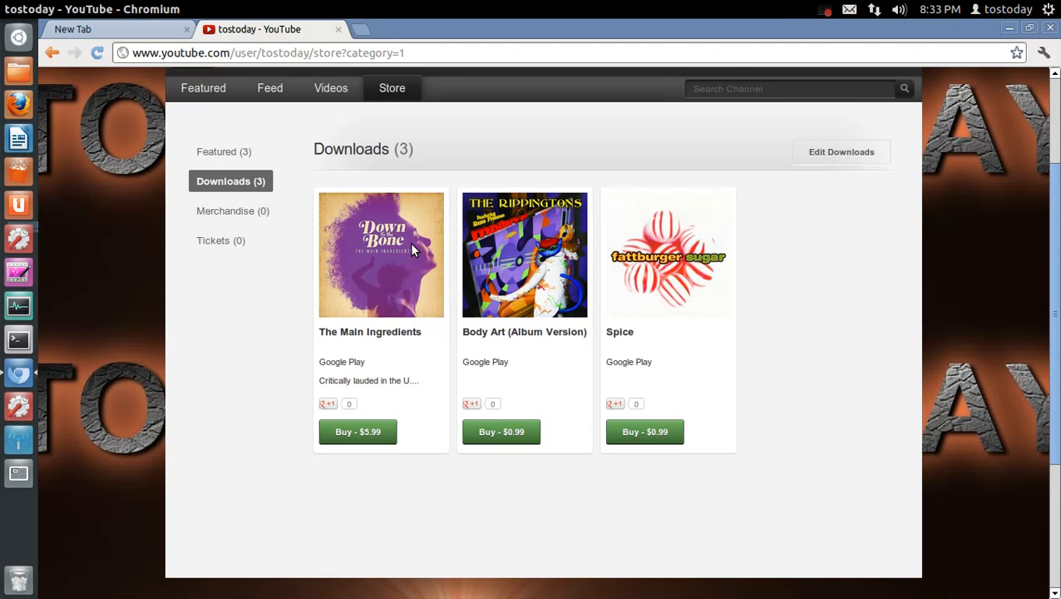
mouse_move(604, 265)
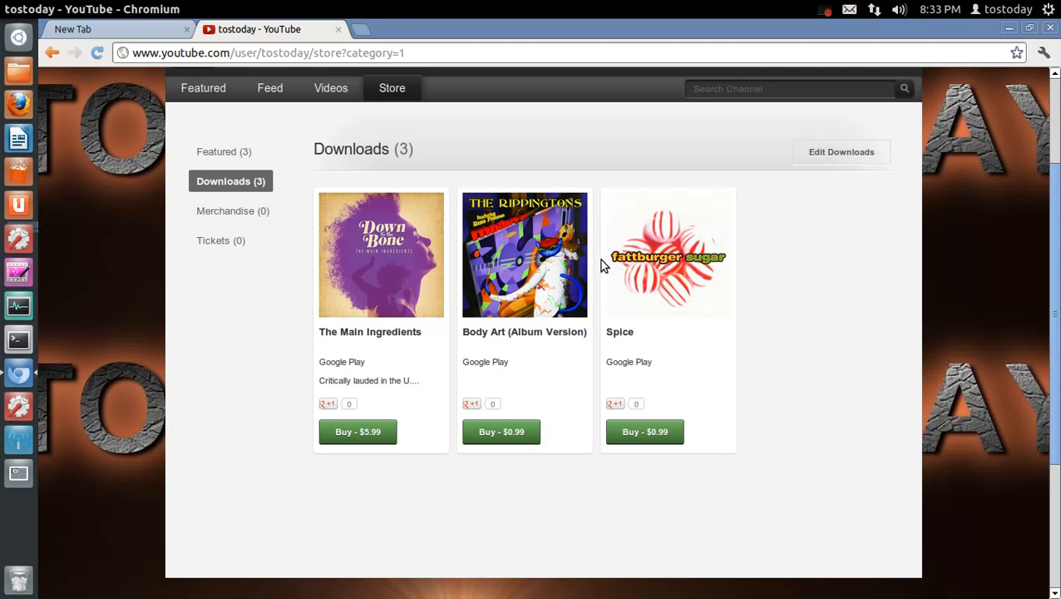
mouse_move(531, 245)
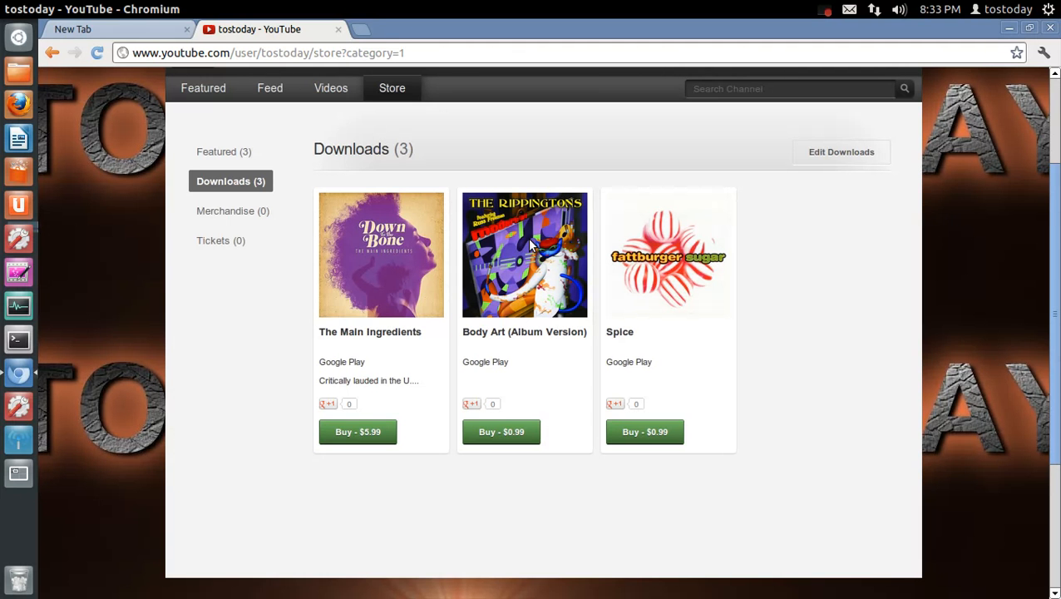
mouse_move(681, 261)
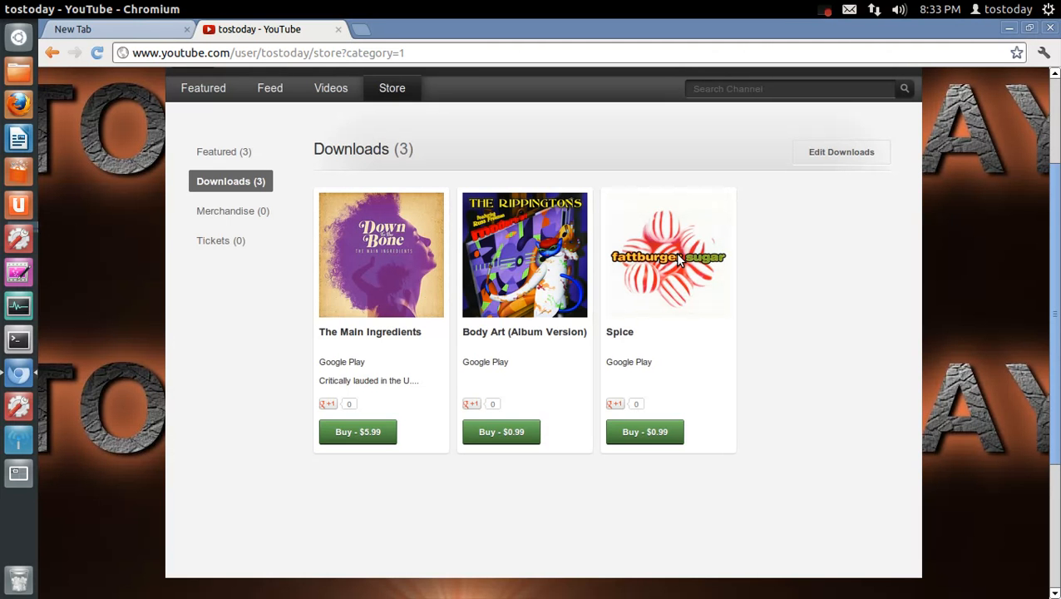
mouse_move(734, 256)
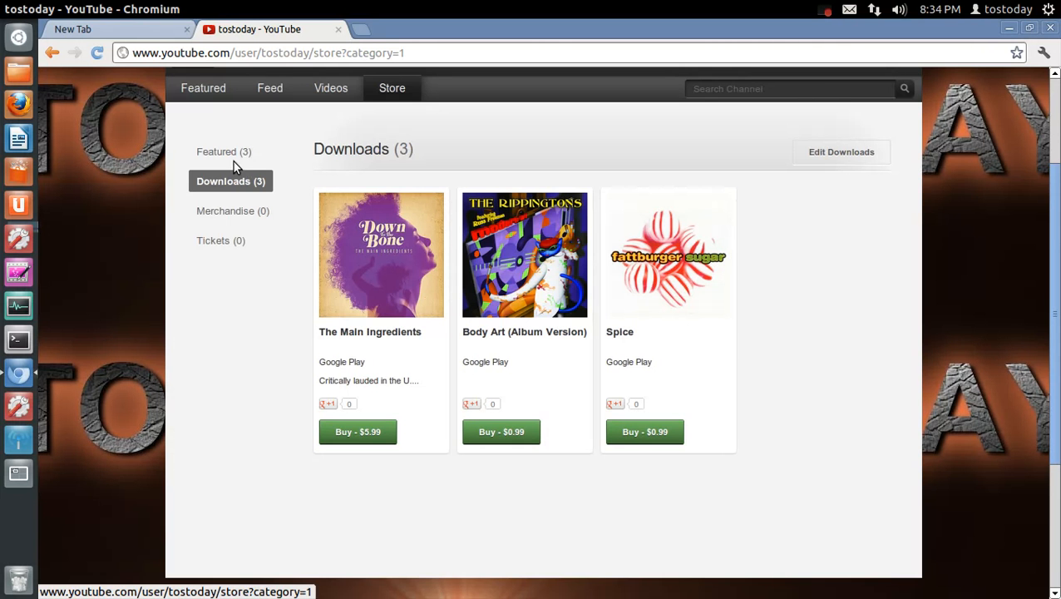
left_click(216, 151)
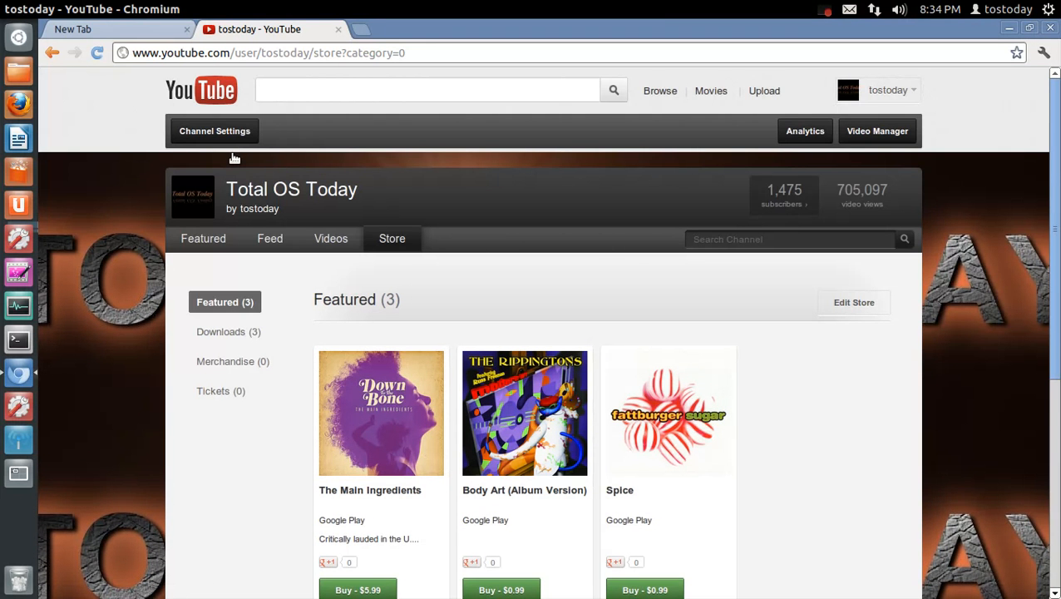
mouse_move(858, 358)
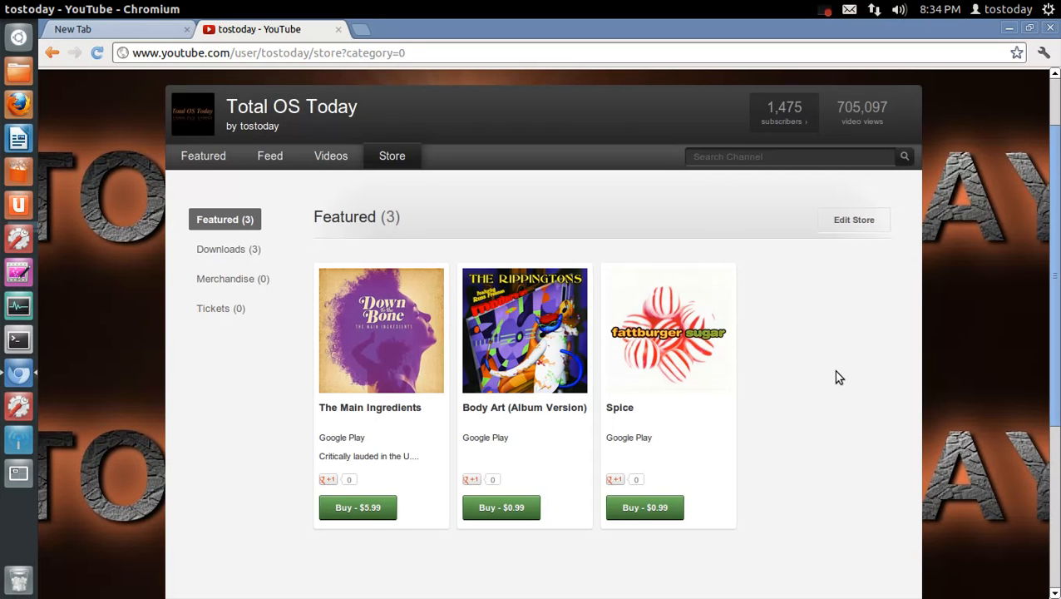
mouse_move(257, 278)
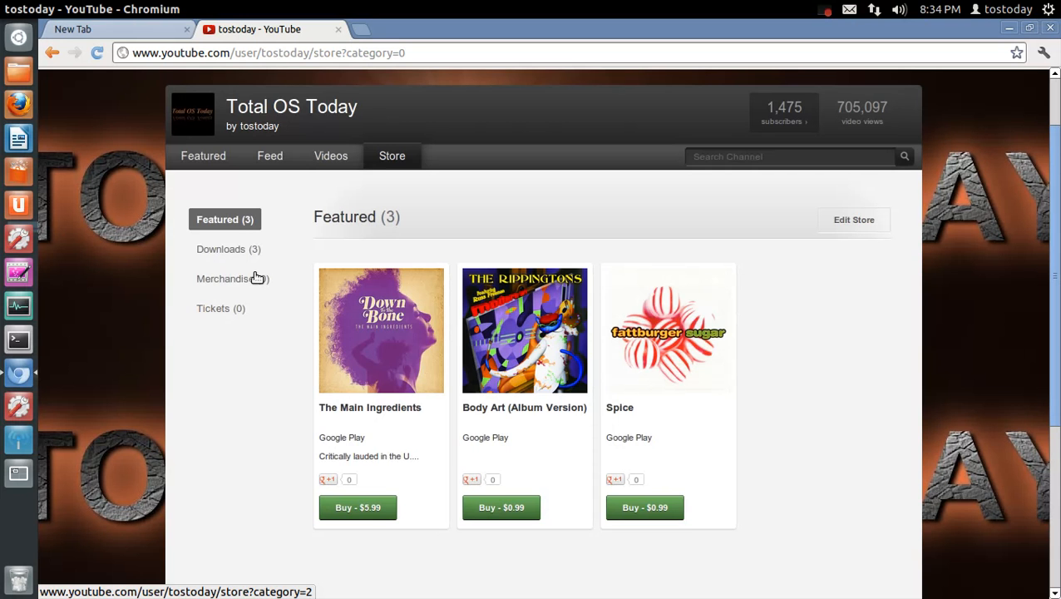
Step: Check the empty Merchandise section, then the empty Tickets section again
left_click(223, 278)
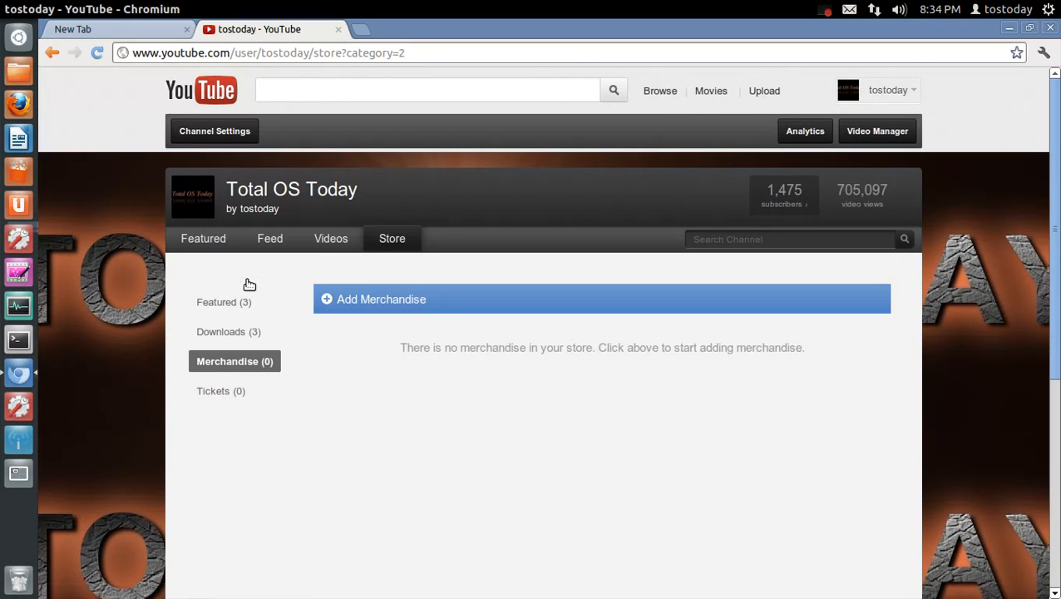
left_click(220, 391)
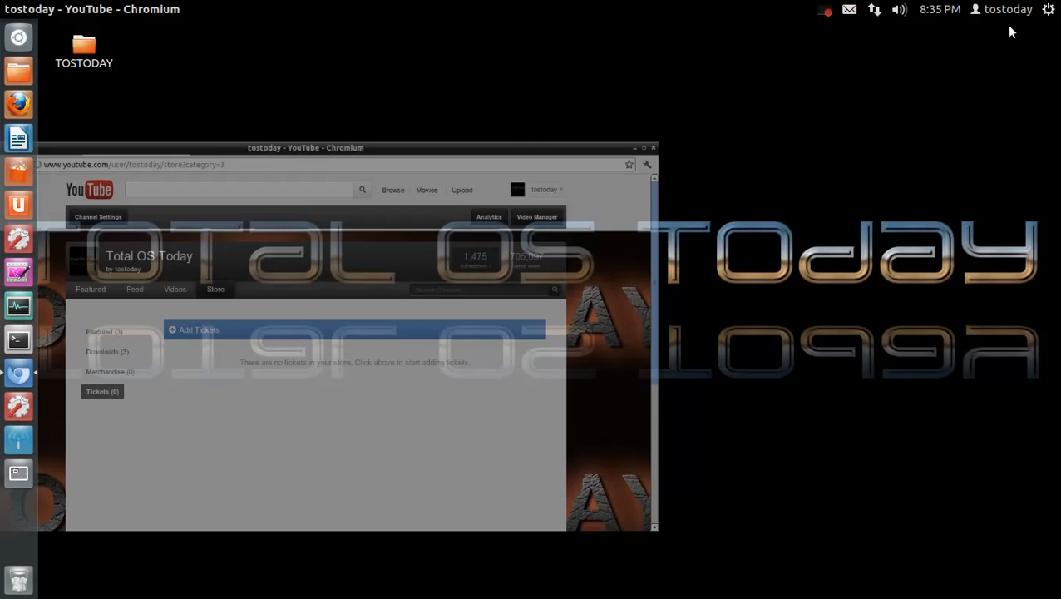
left_click(635, 148)
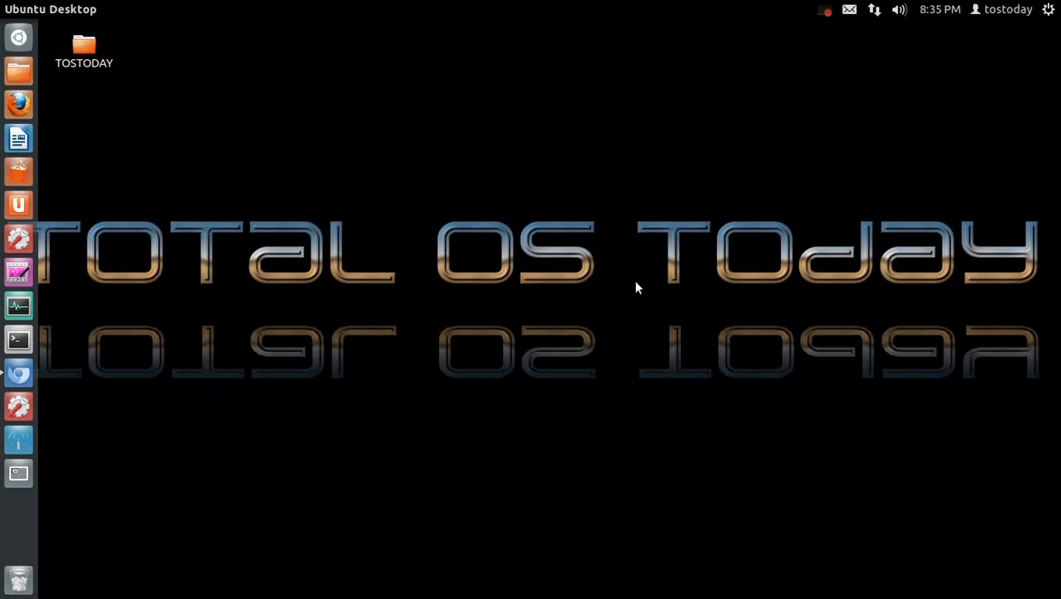
mouse_move(611, 280)
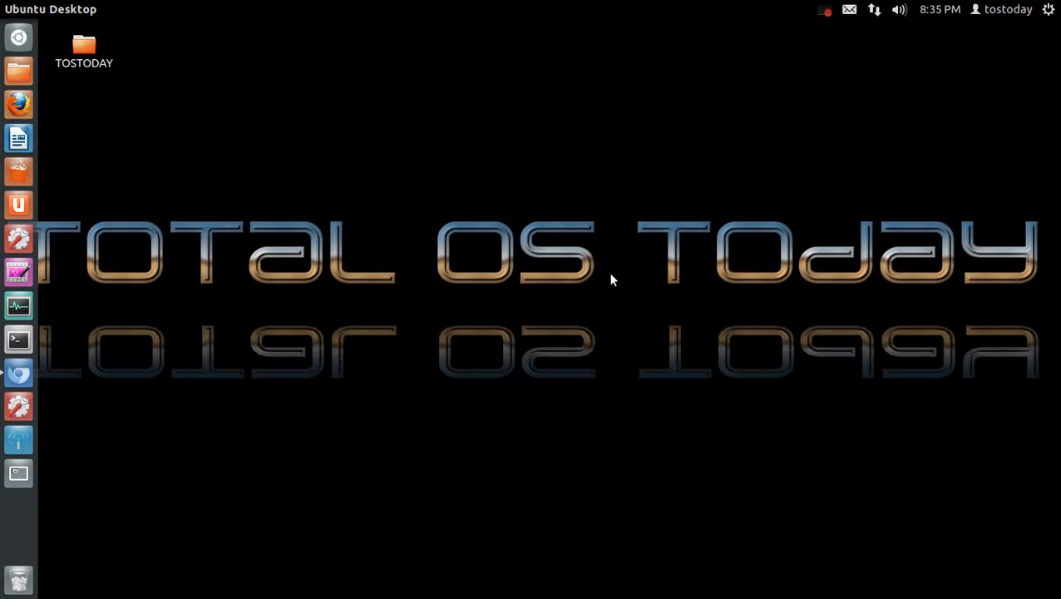
mouse_move(928, 193)
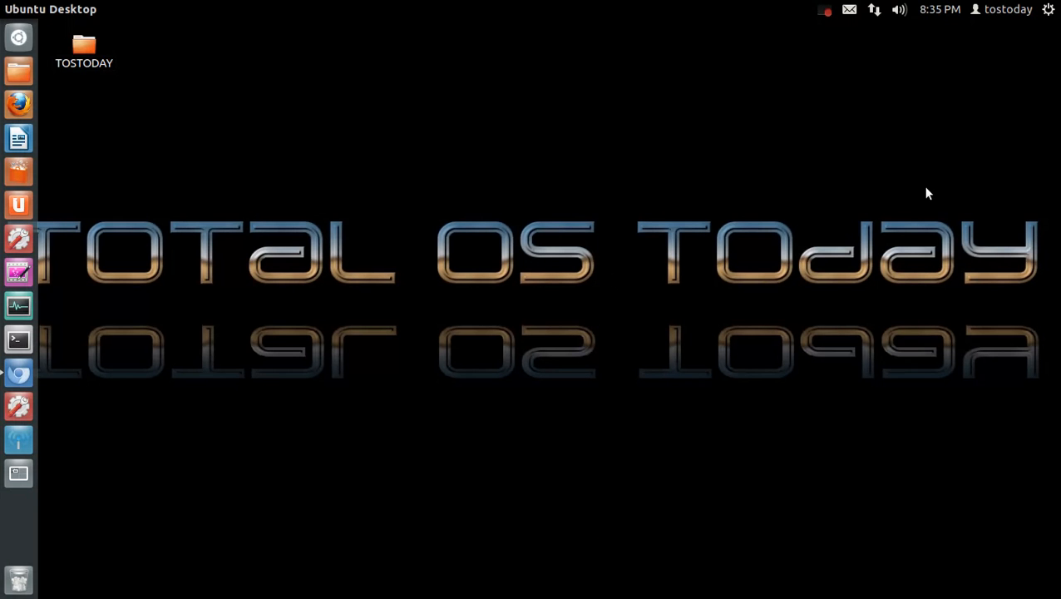